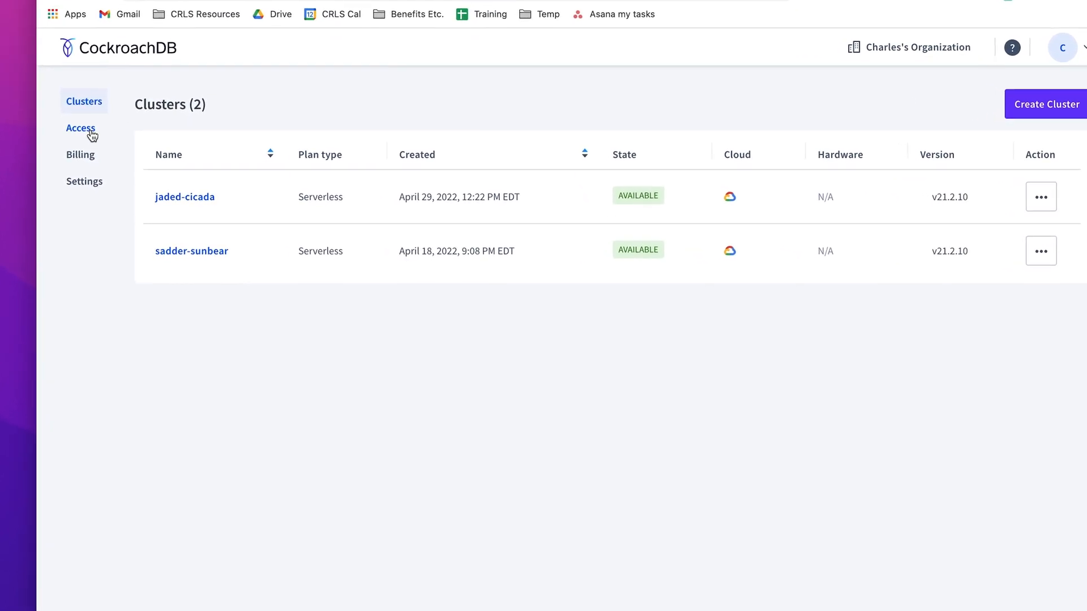
# Start a new service account from Access > Service Accounts and enter its details.
pyautogui.click(81, 128)
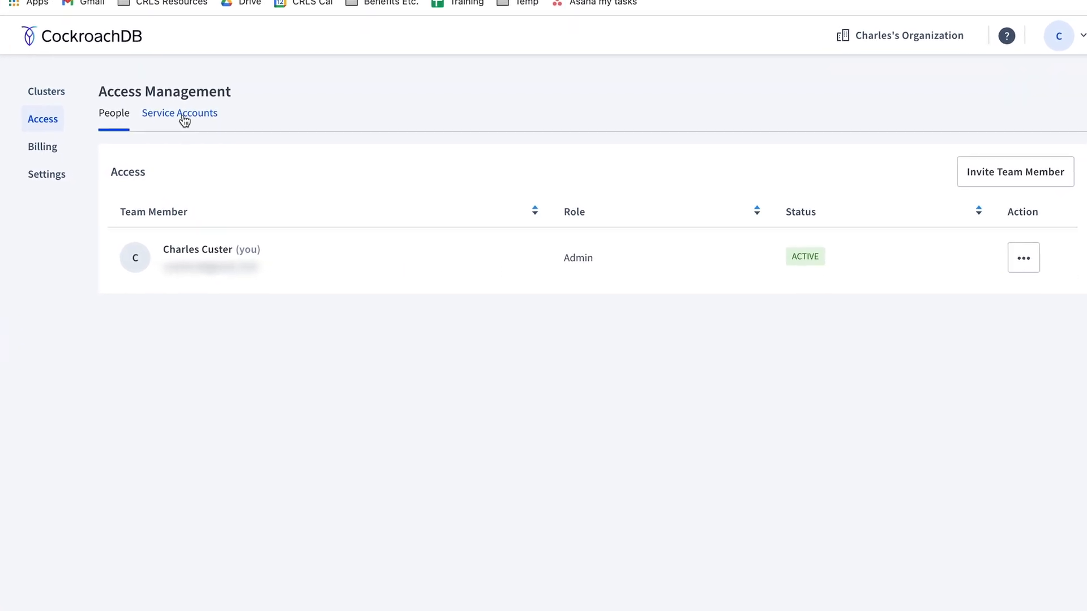
pyautogui.click(180, 113)
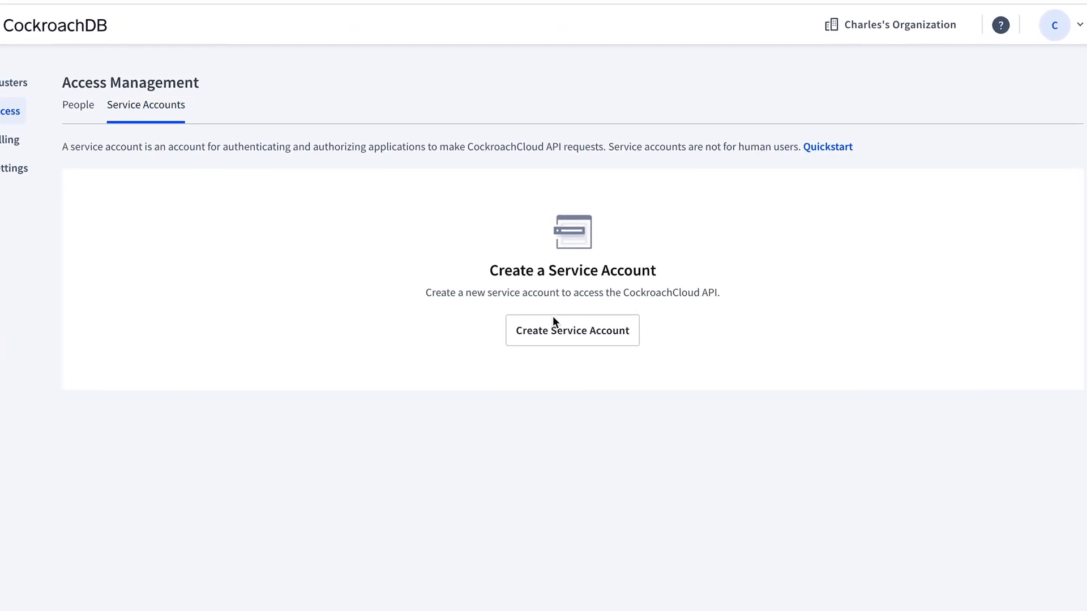
pyautogui.click(571, 330)
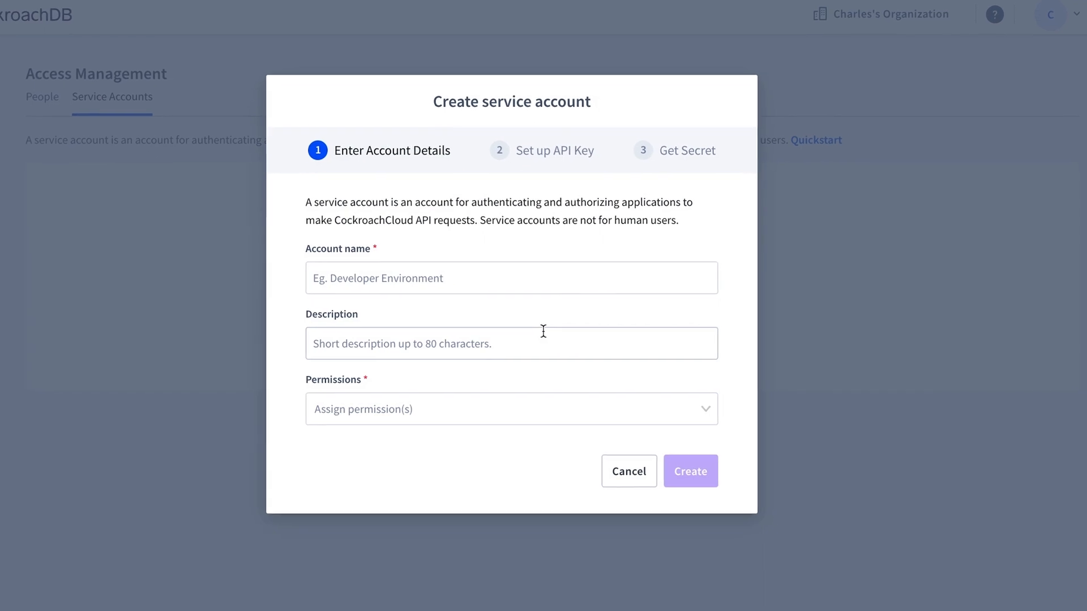
pyautogui.click(511, 409)
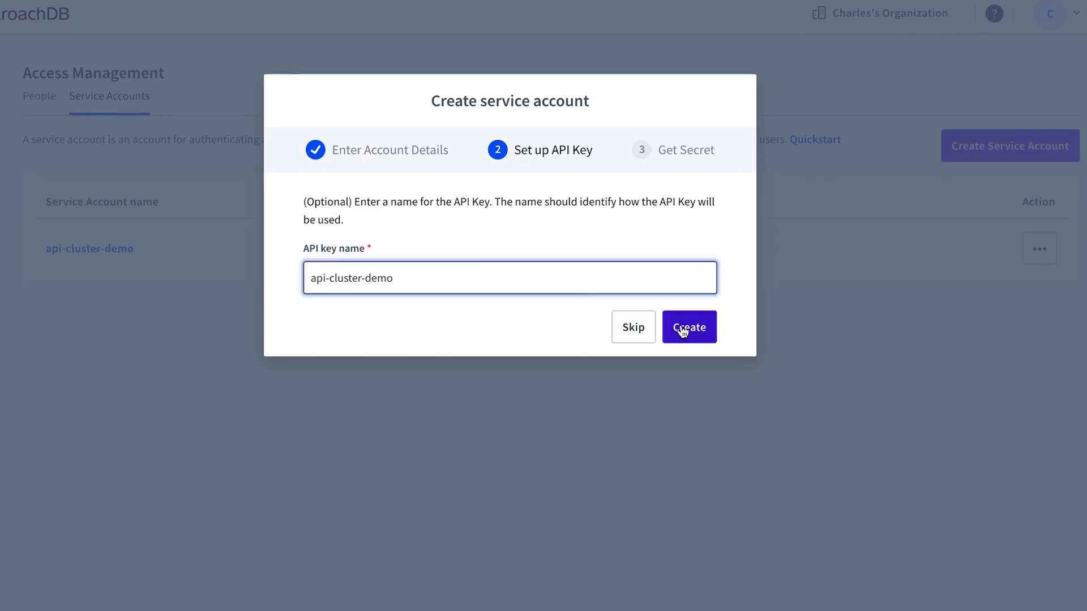
# Create the api-cluster-demo API key, copy its secret key, and finish setup.
pyautogui.click(689, 326)
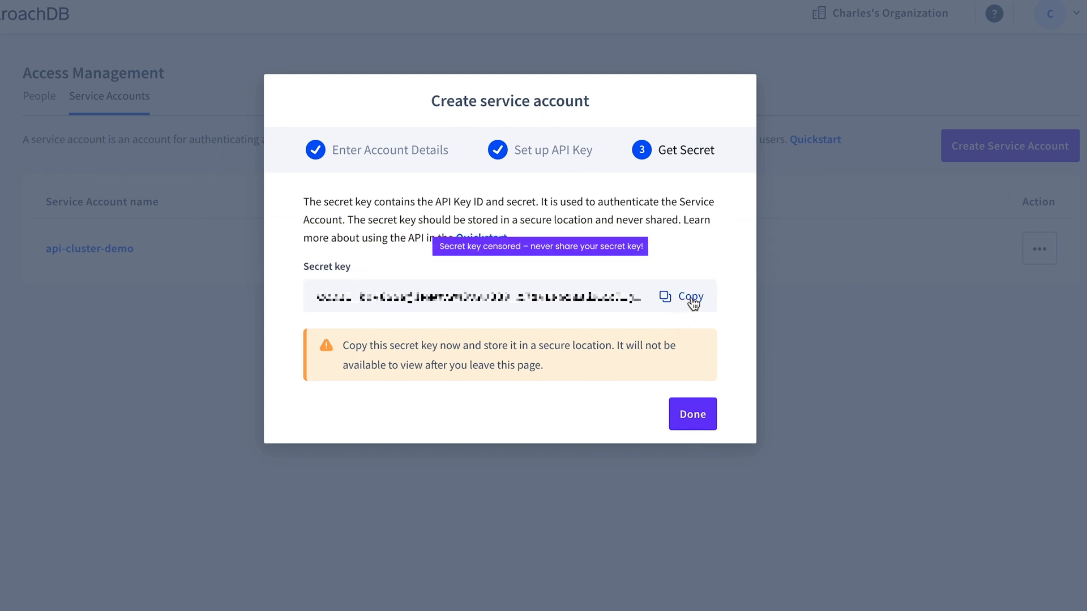
pyautogui.click(689, 297)
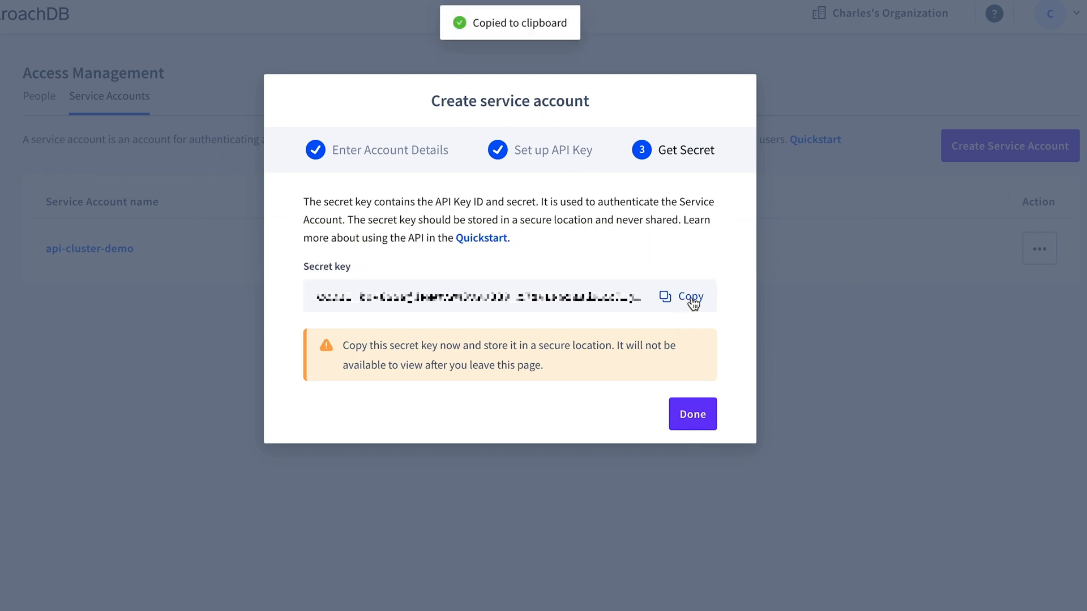
pyautogui.click(690, 414)
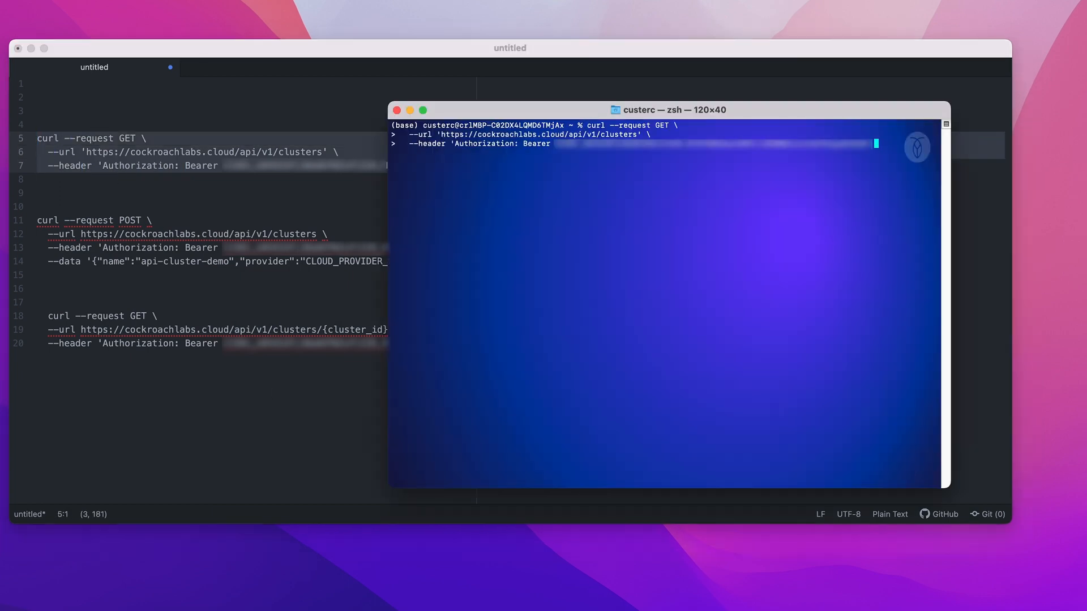
# Run the GET /api/v1/clusters request and review the JSON showing jaded-cicada and sadder-sunbear.
pyautogui.press('Return')
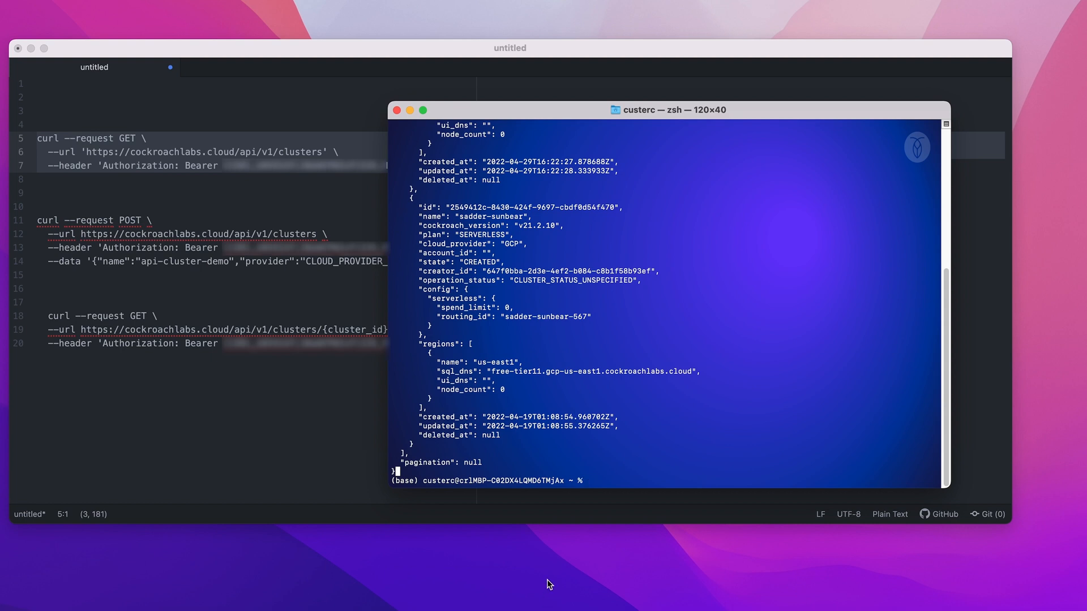
pyautogui.moveTo(652, 428)
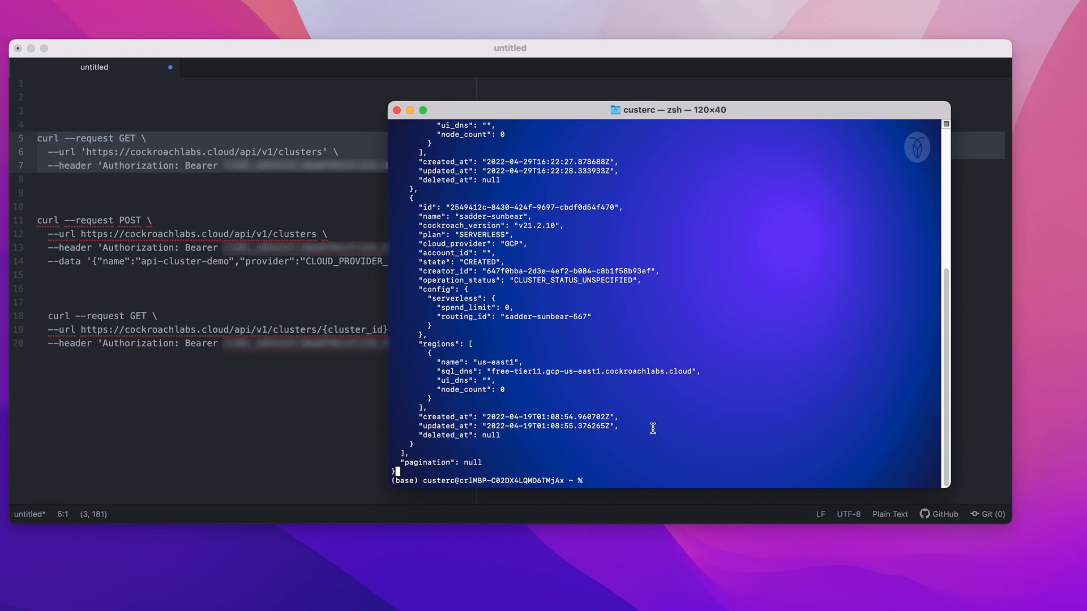
pyautogui.scroll(3)
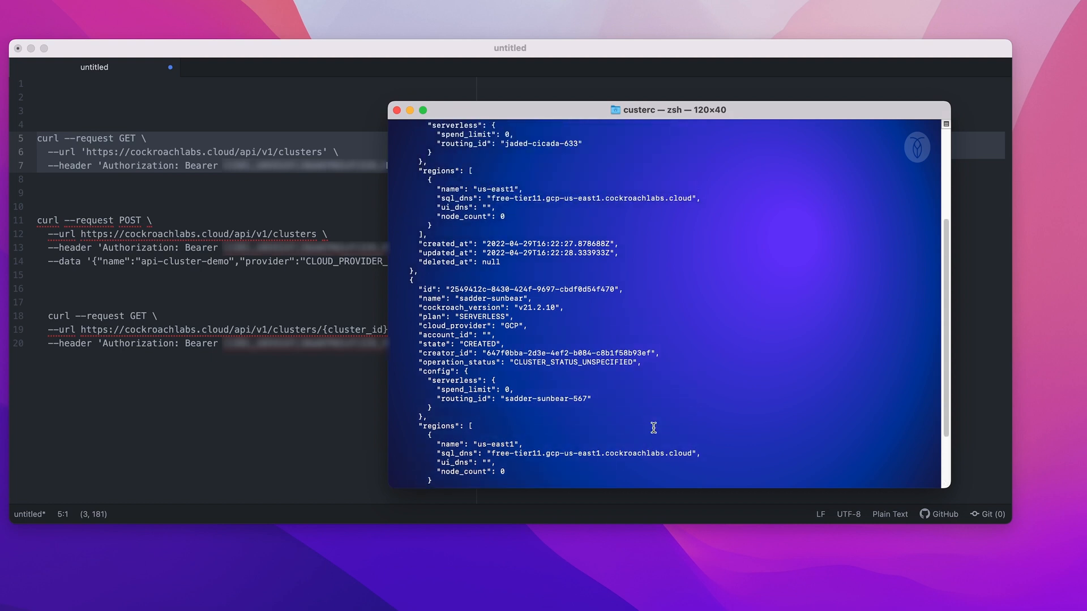
pyautogui.scroll(3)
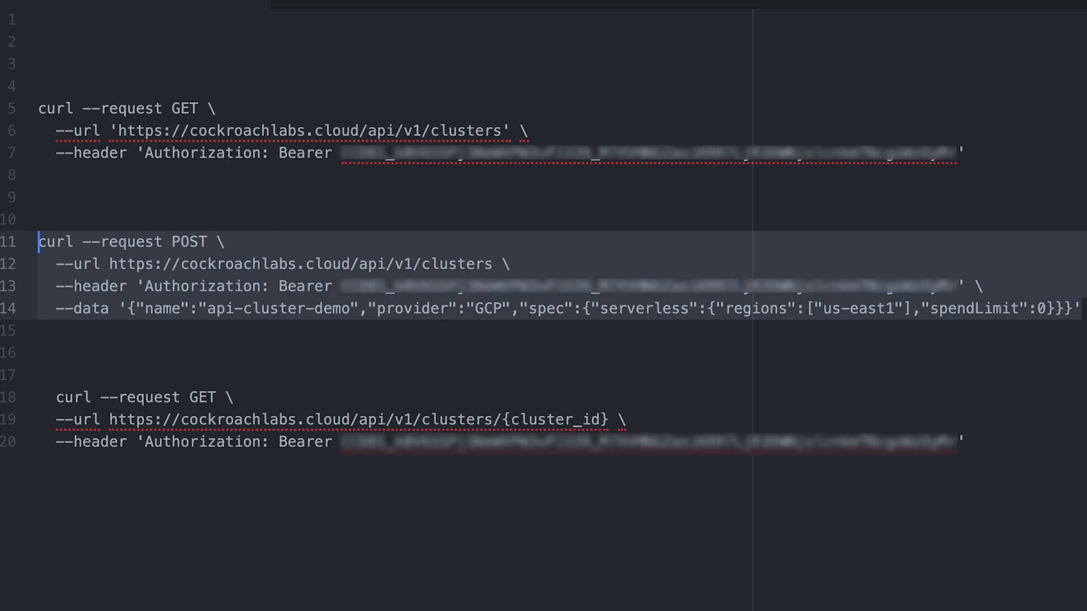
# Copy the POST create-cluster command for api-cluster-demo on GCP us-east1 into the terminal.
pyautogui.doubleClick(441, 309)
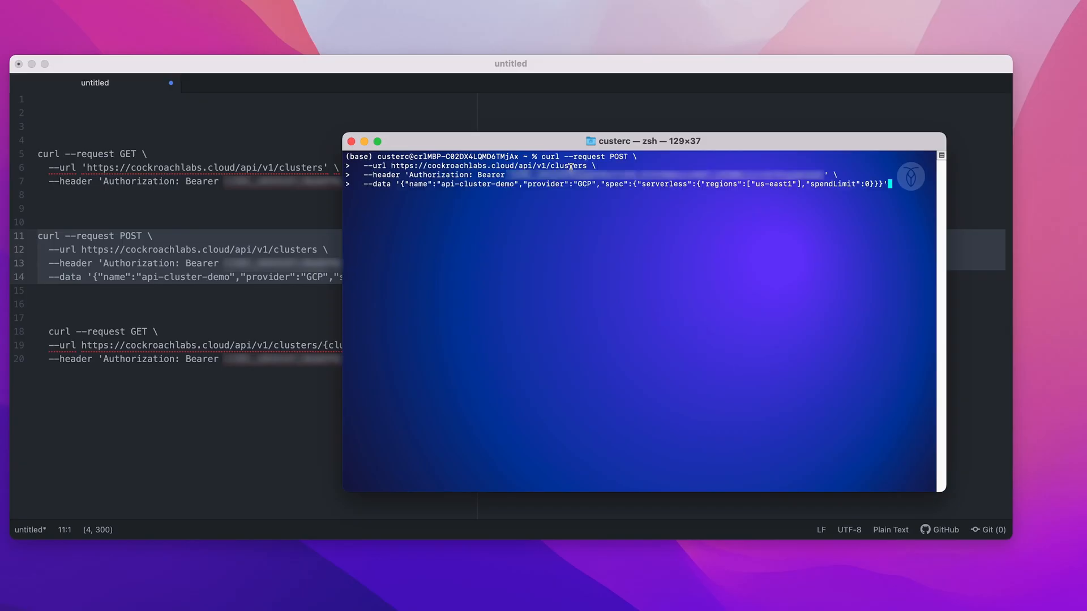
# Send the POST request creating the serverless api-cluster-demo cluster.
pyautogui.press('Return')
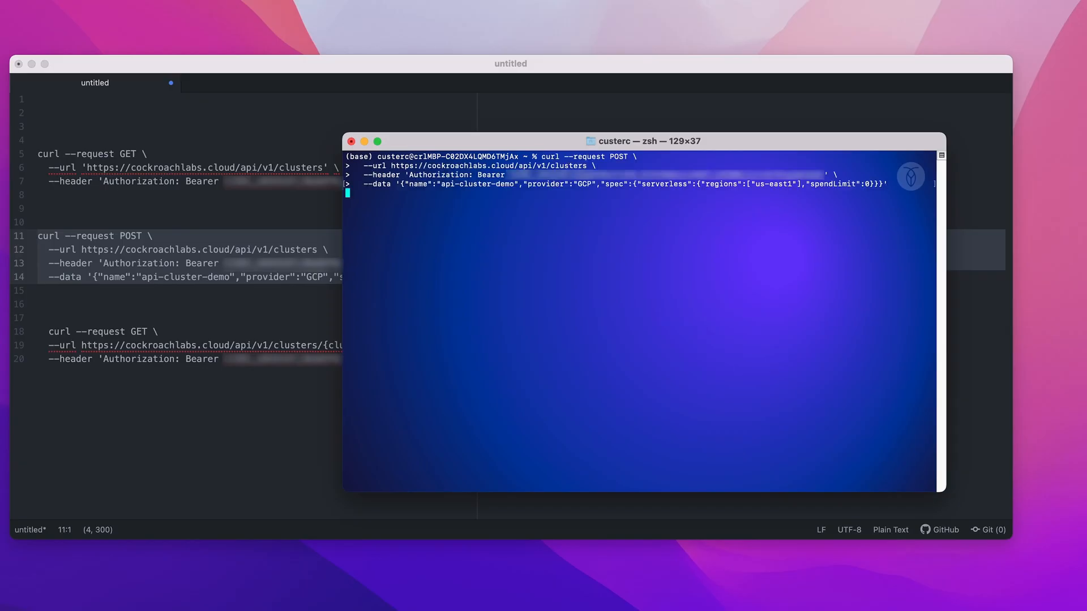
pyautogui.press('Return')
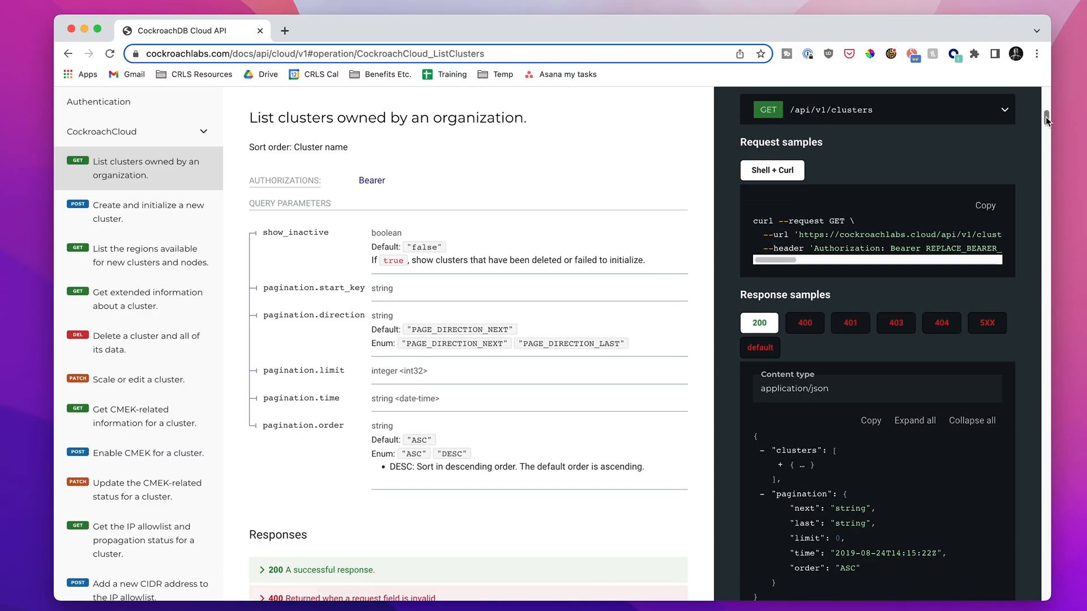
# Browse the Cloud API reference from the list-clusters operation into nearby cluster operations.
pyautogui.scroll(-3)
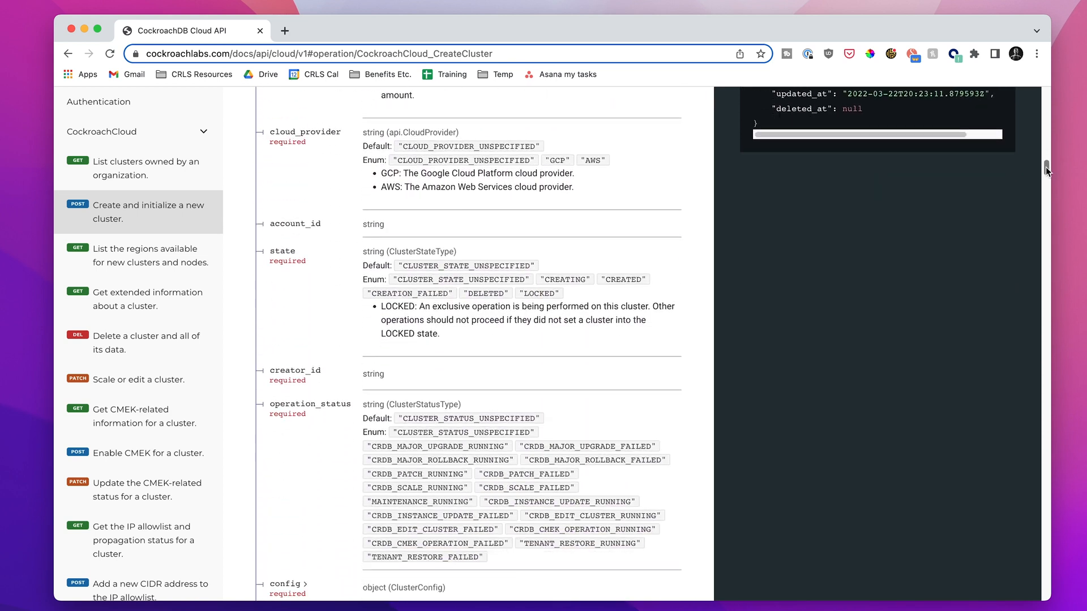
pyautogui.click(145, 255)
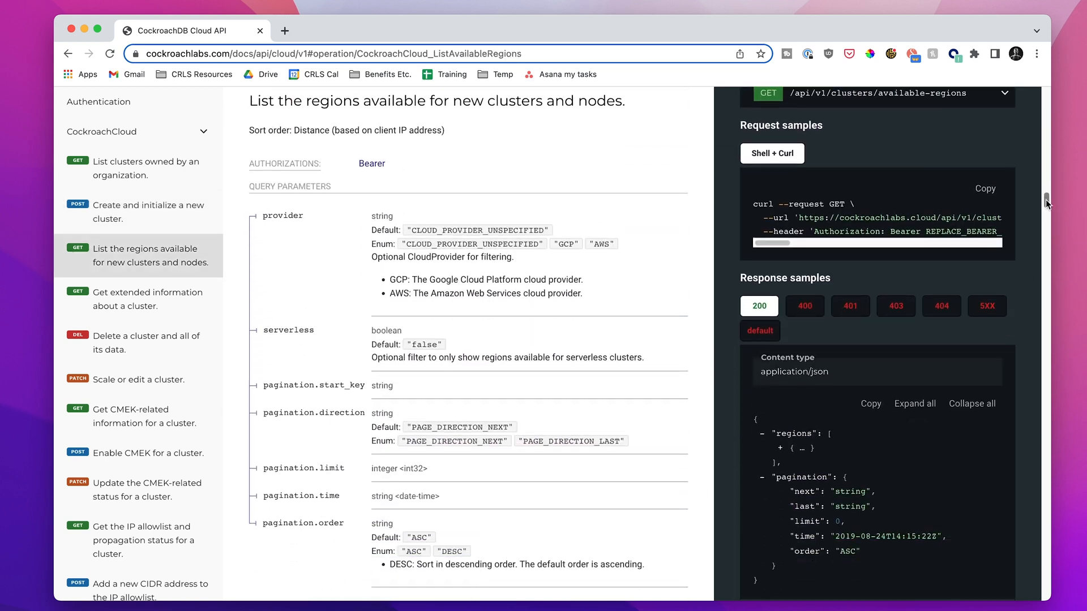
pyautogui.click(142, 299)
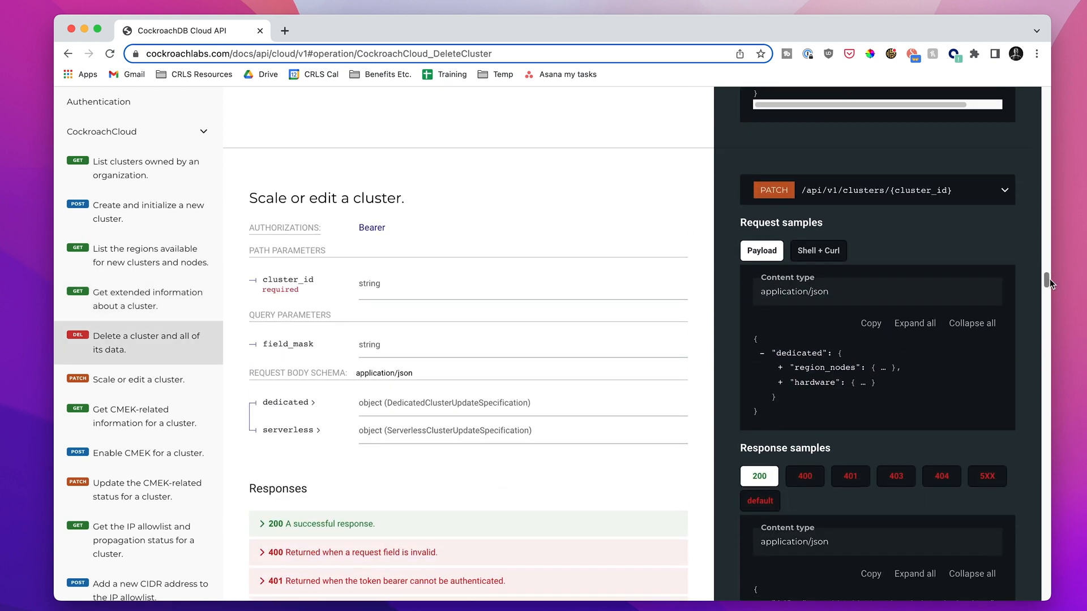
pyautogui.scroll(-3)
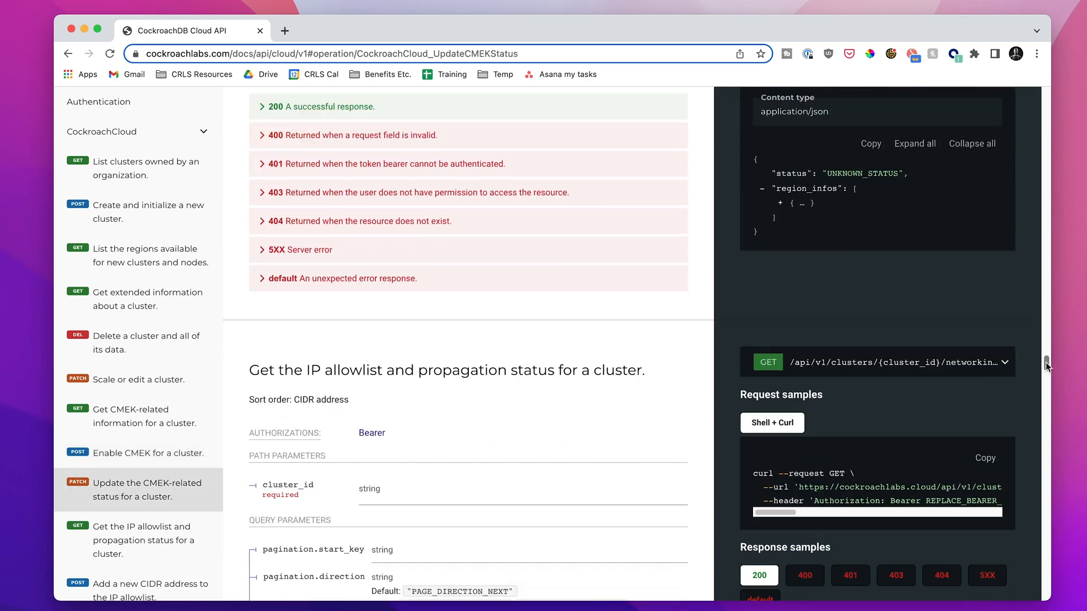
# Continue past allowlist and node operations down to the create SQL user operation.
pyautogui.scroll(-3)
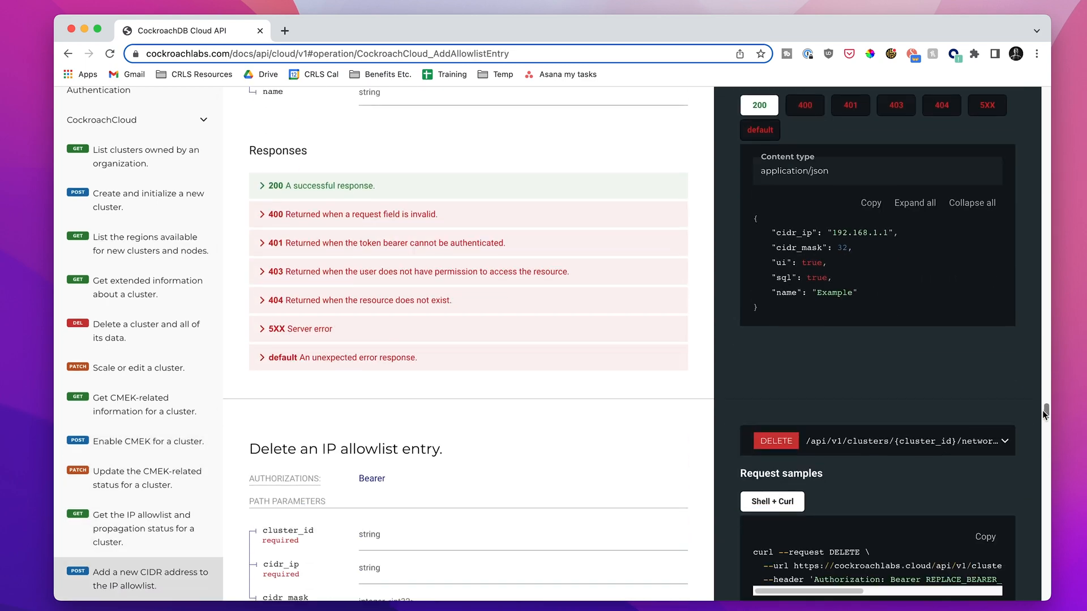
pyautogui.scroll(-3)
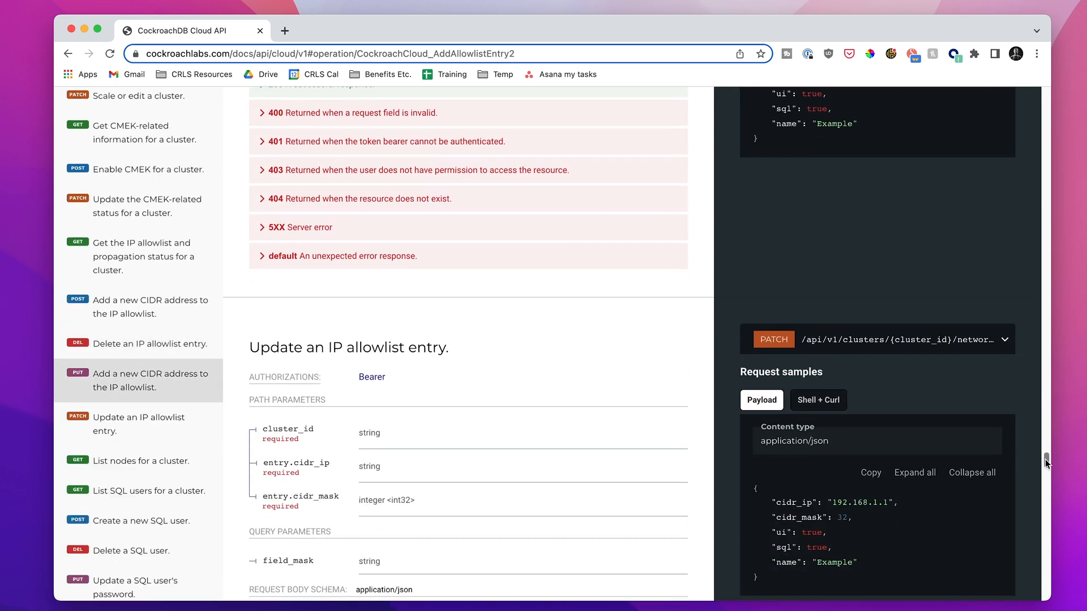
pyautogui.click(140, 460)
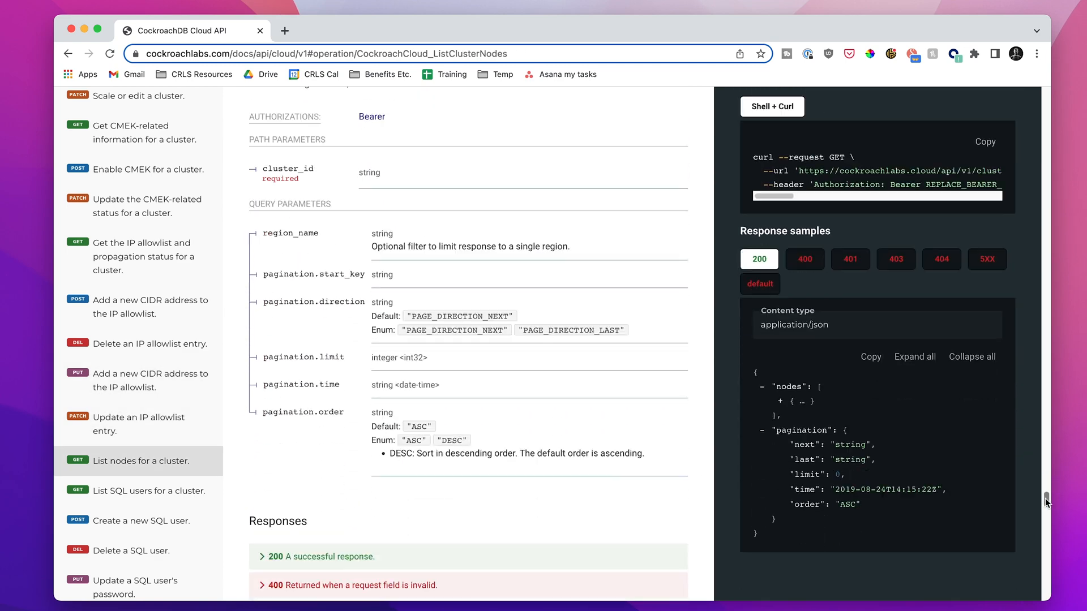
pyautogui.scroll(-3)
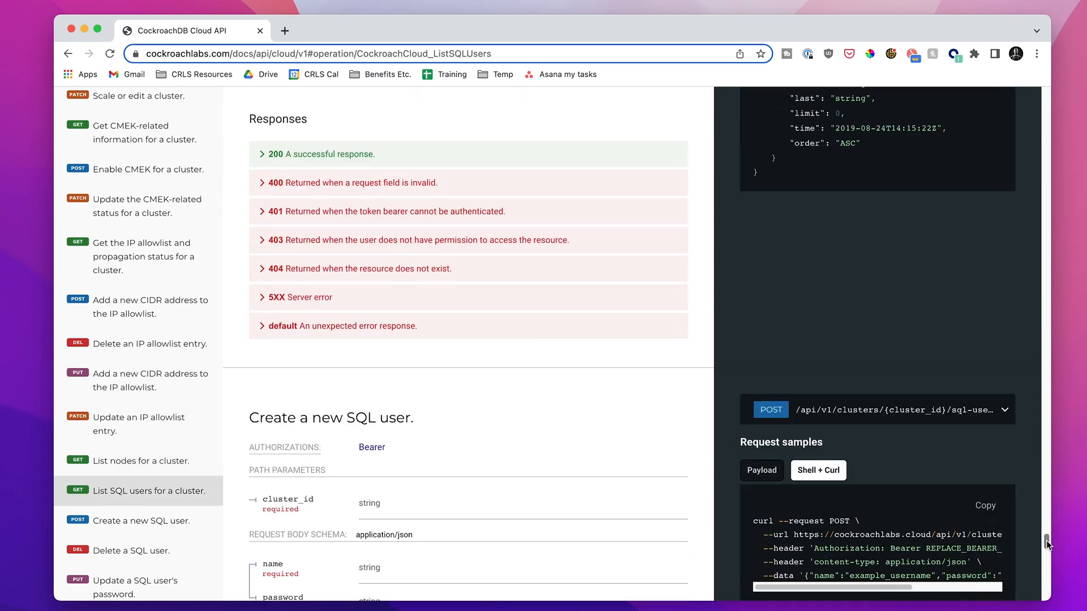